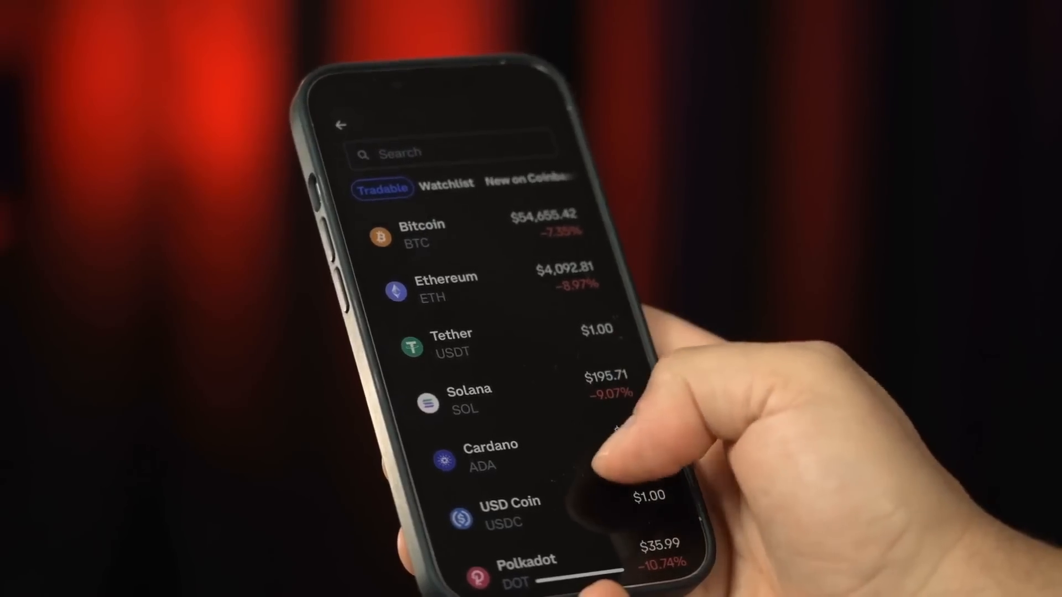
scroll("down", 3)
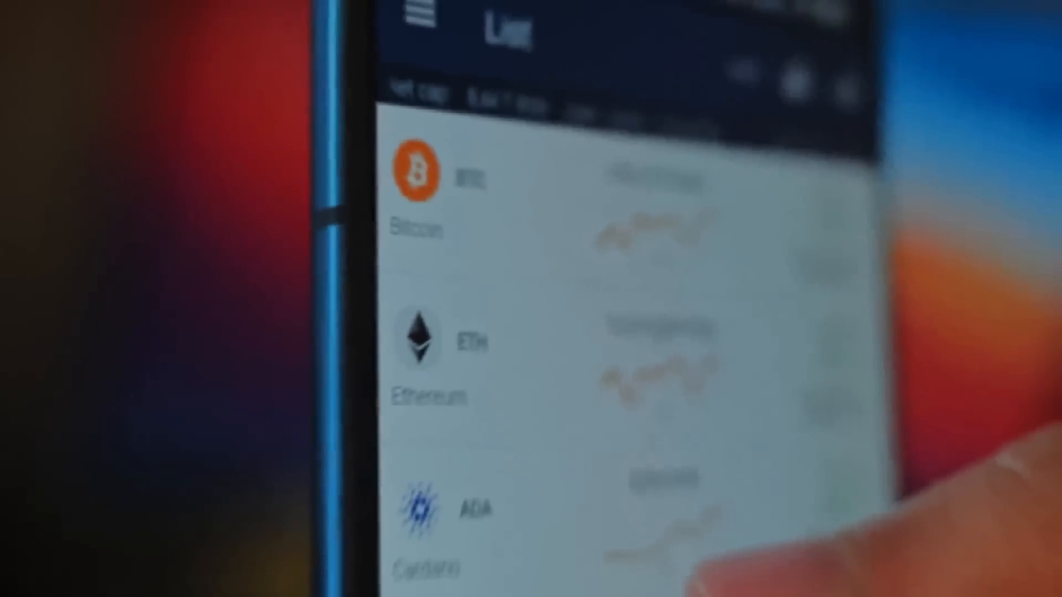
scroll("down", 3)
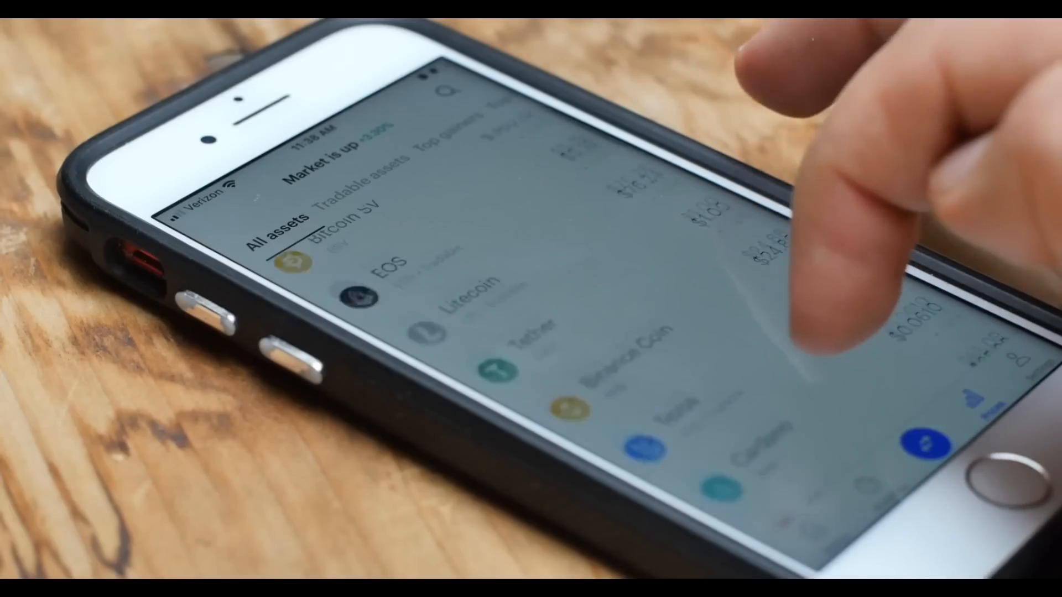
scroll("down", 3)
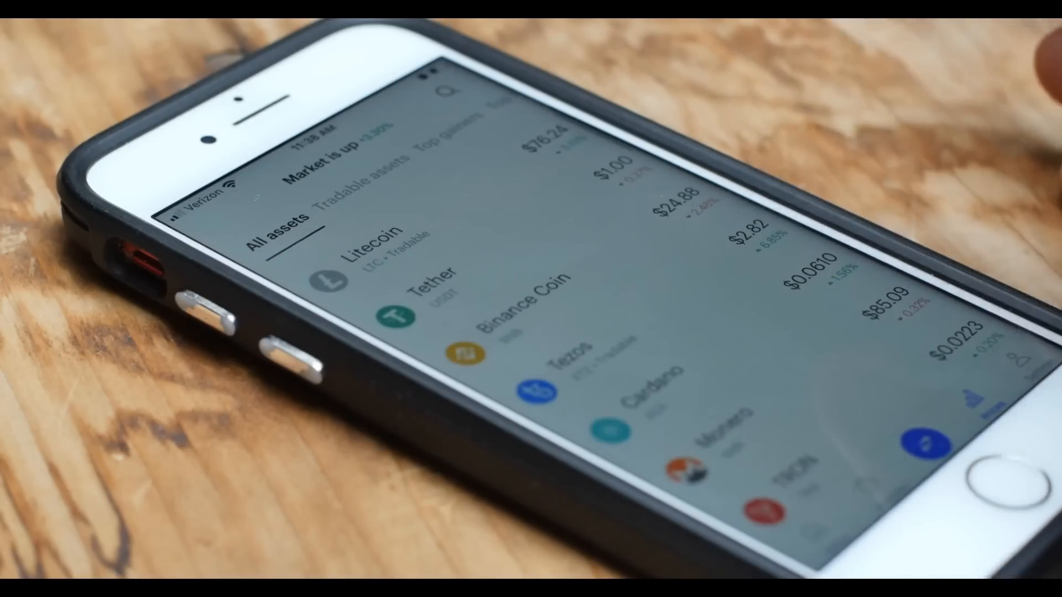